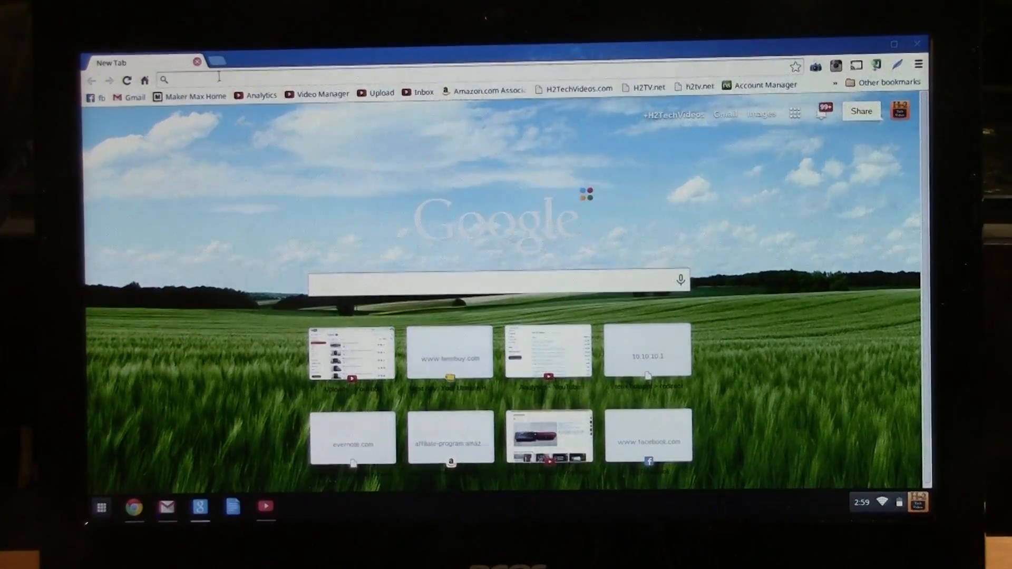
# Go to google.com/chromecast and land on the Chromecast setup welcome page.
pyautogui.write('google.com')
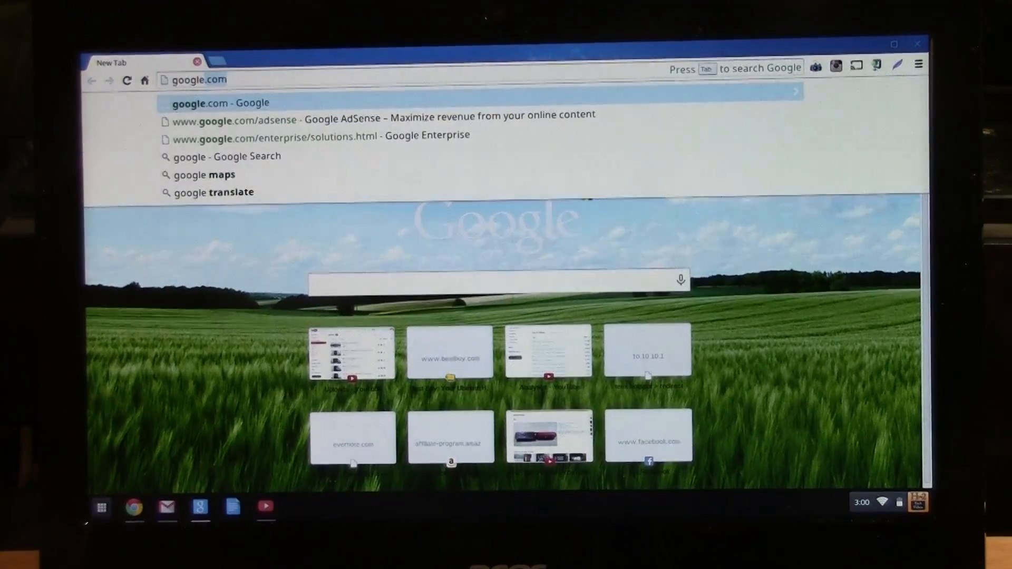
pyautogui.write('/')
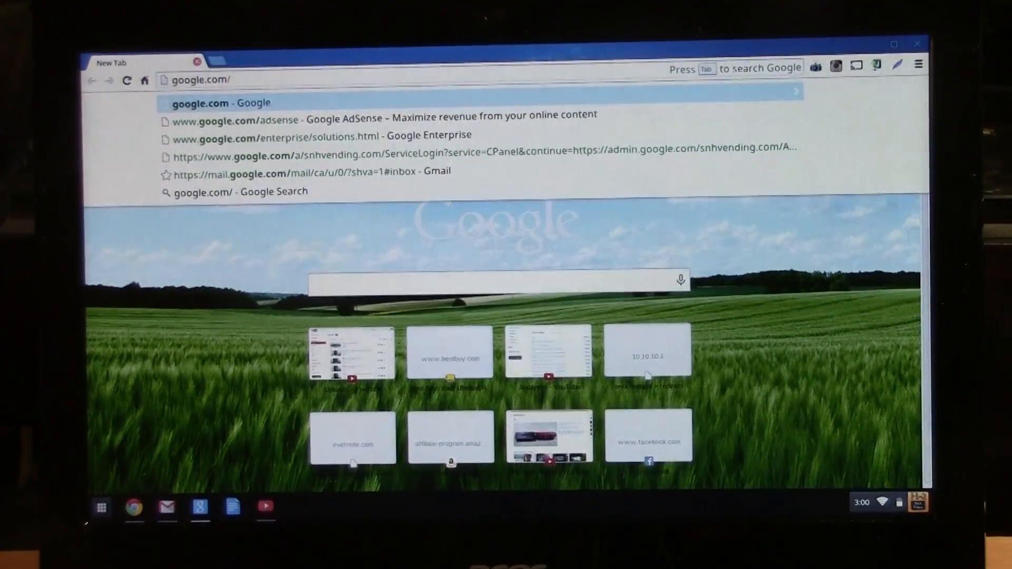
pyautogui.write('/chromecast/')
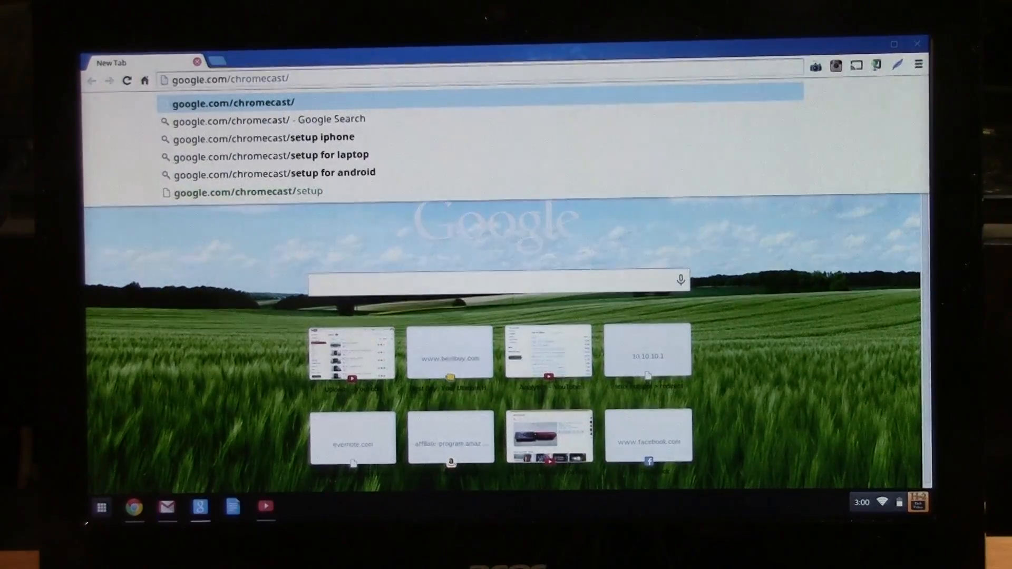
pyautogui.click(252, 192)
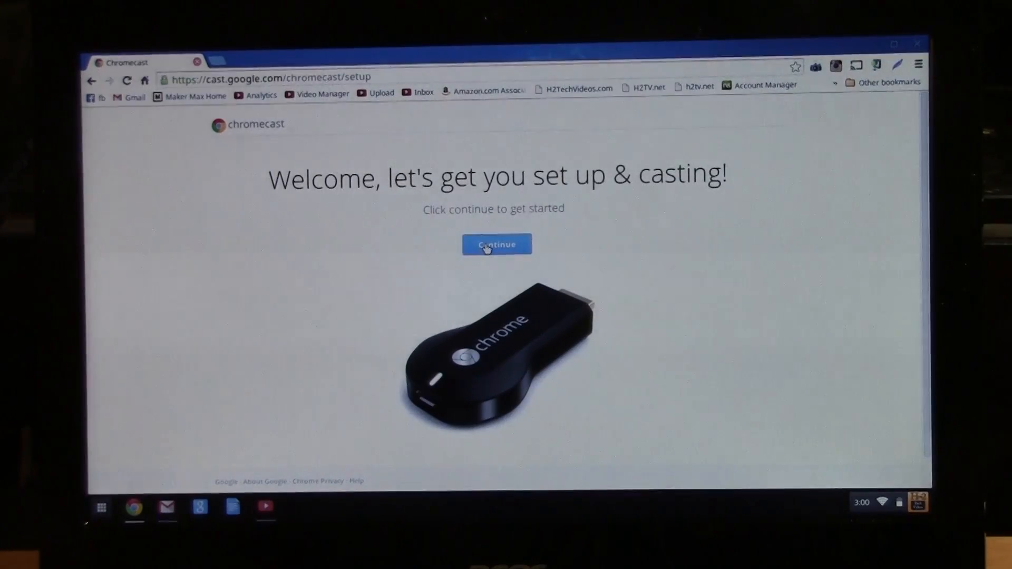
# Continue past the welcome page and check the Cast extension's device list, which finds no devices.
pyautogui.click(496, 245)
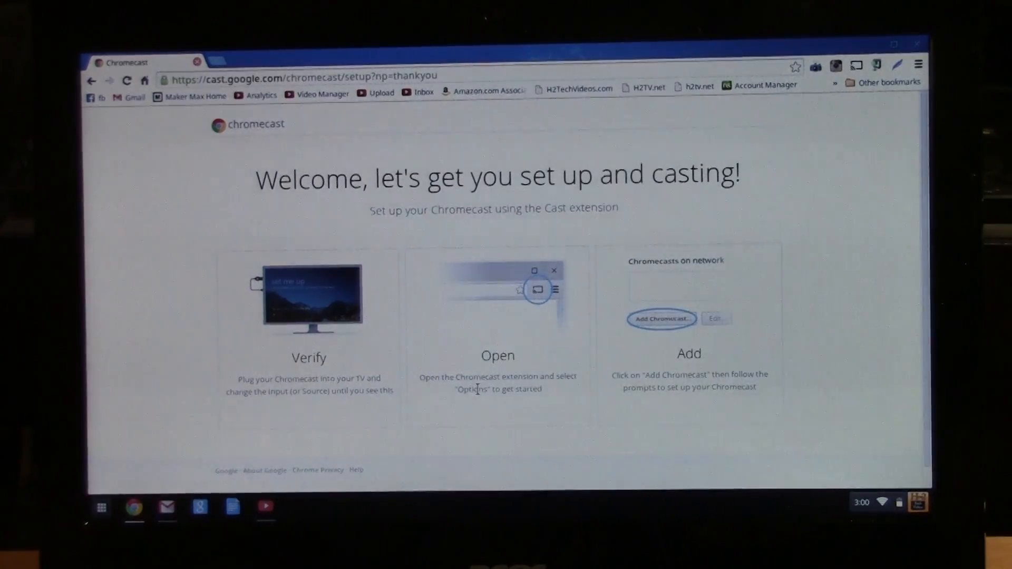
pyautogui.moveTo(584, 386)
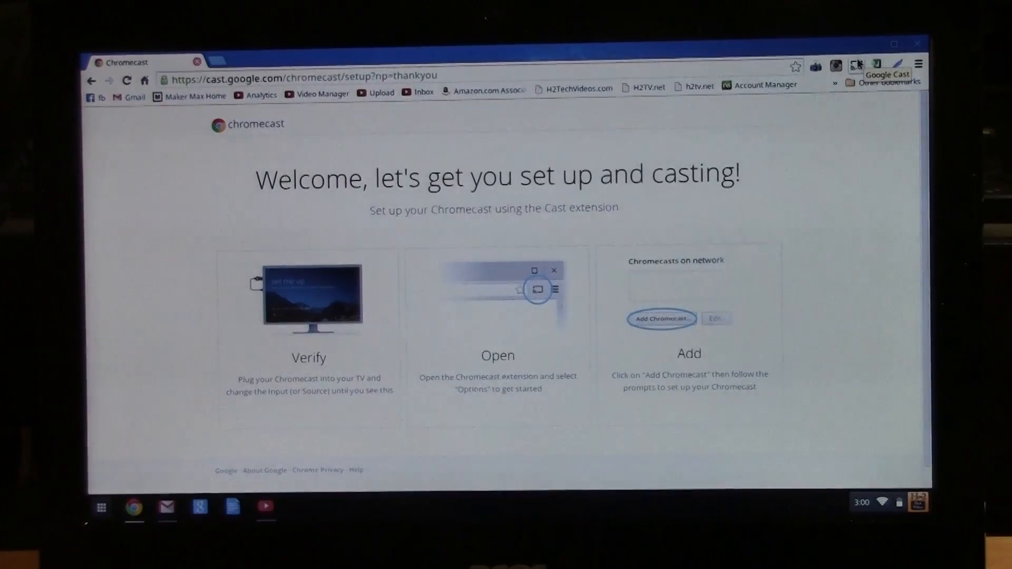
pyautogui.click(857, 65)
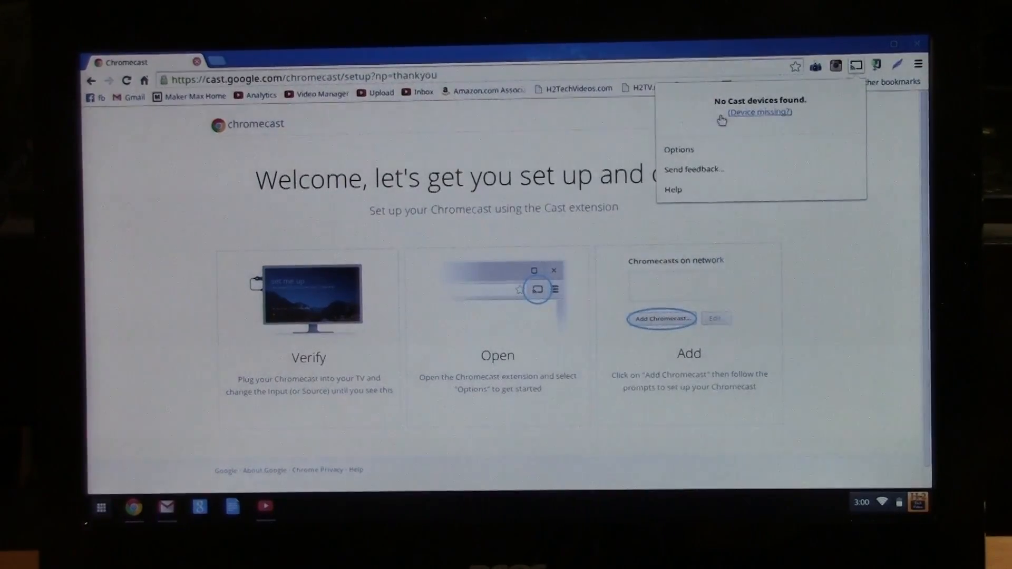
pyautogui.moveTo(678, 149)
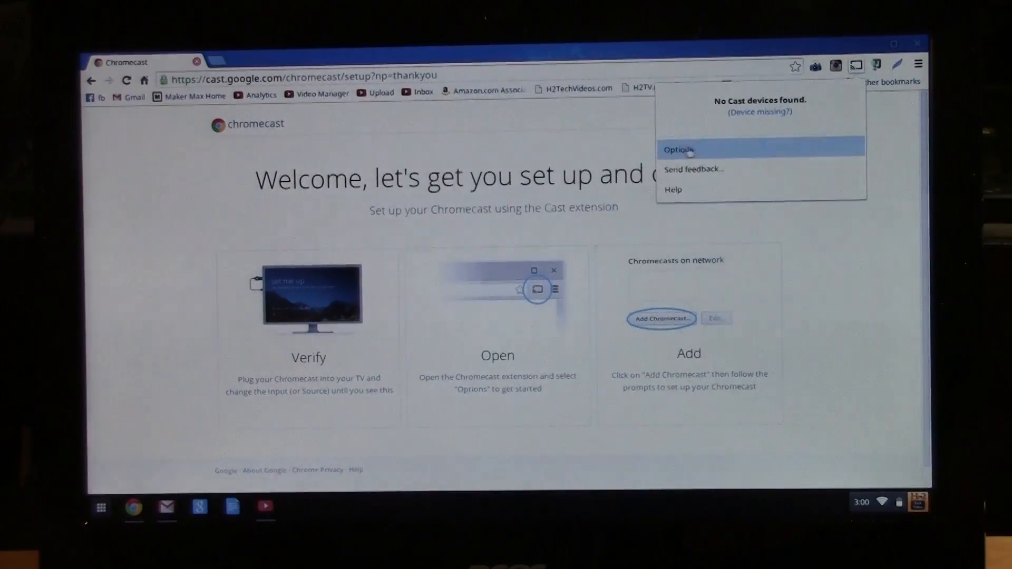
pyautogui.moveTo(679, 155)
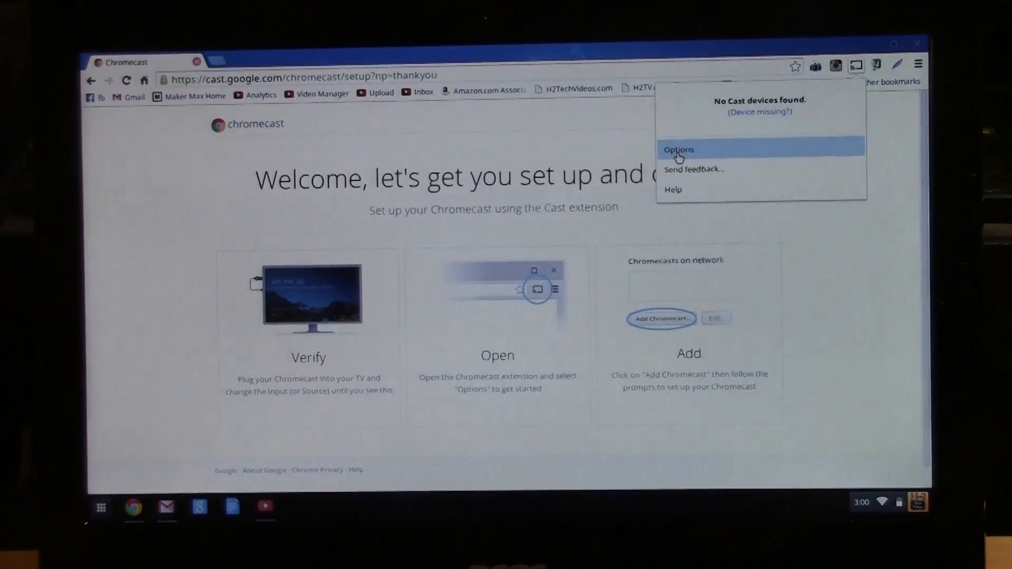
# From the Cast extension's Options page, start adding a new Chromecast, listing Chromecast4353.
pyautogui.click(678, 149)
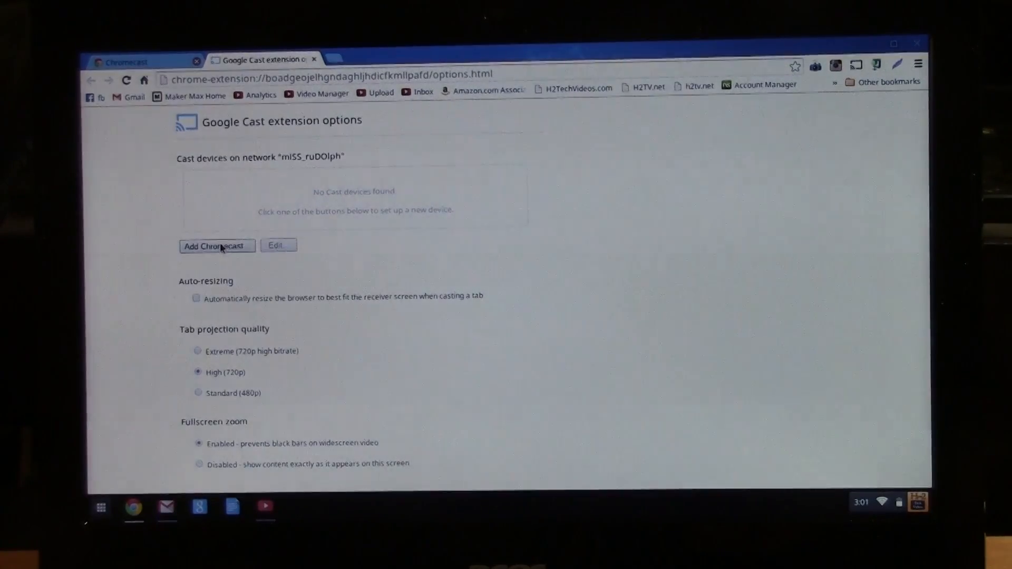
pyautogui.click(216, 246)
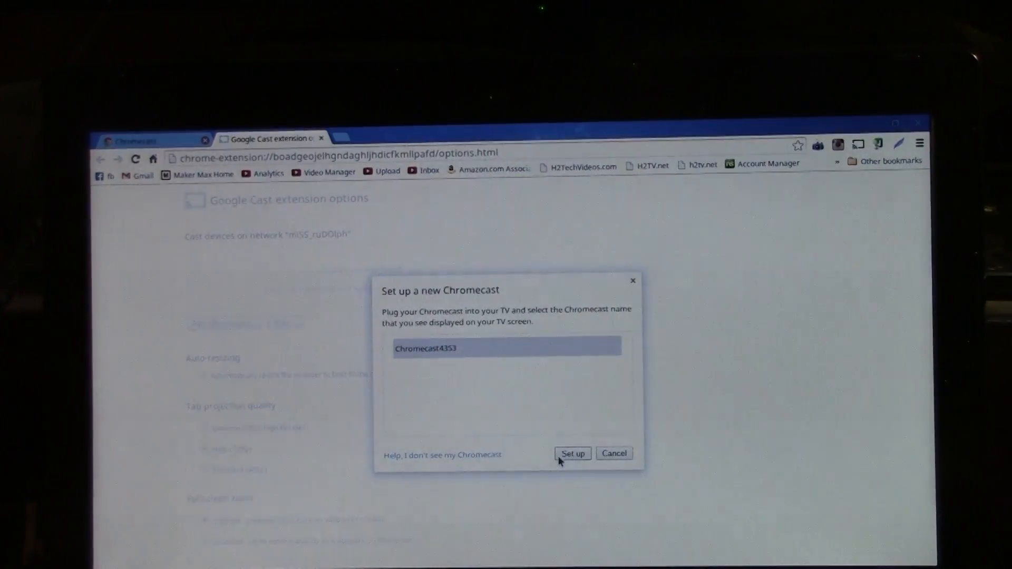
# Set up Chromecast4353 and continue until the code J7B6 appears for confirmation on the TV.
pyautogui.click(573, 453)
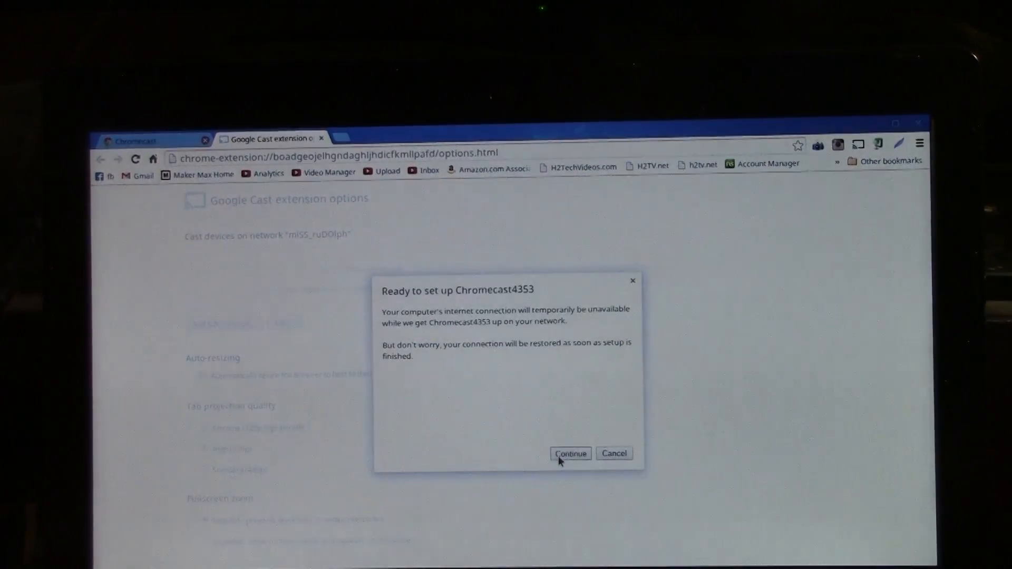
pyautogui.moveTo(533, 352)
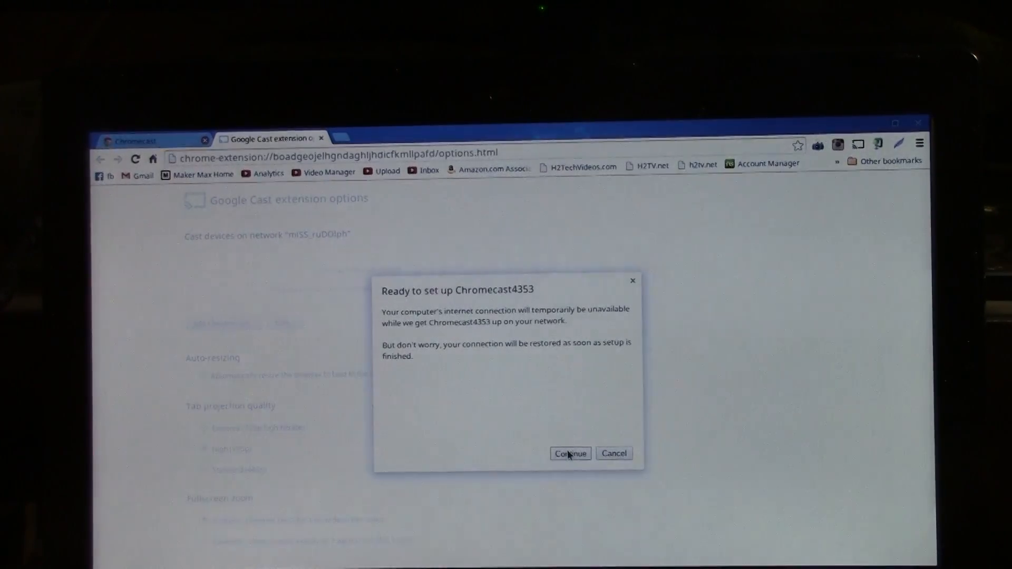
pyautogui.click(570, 453)
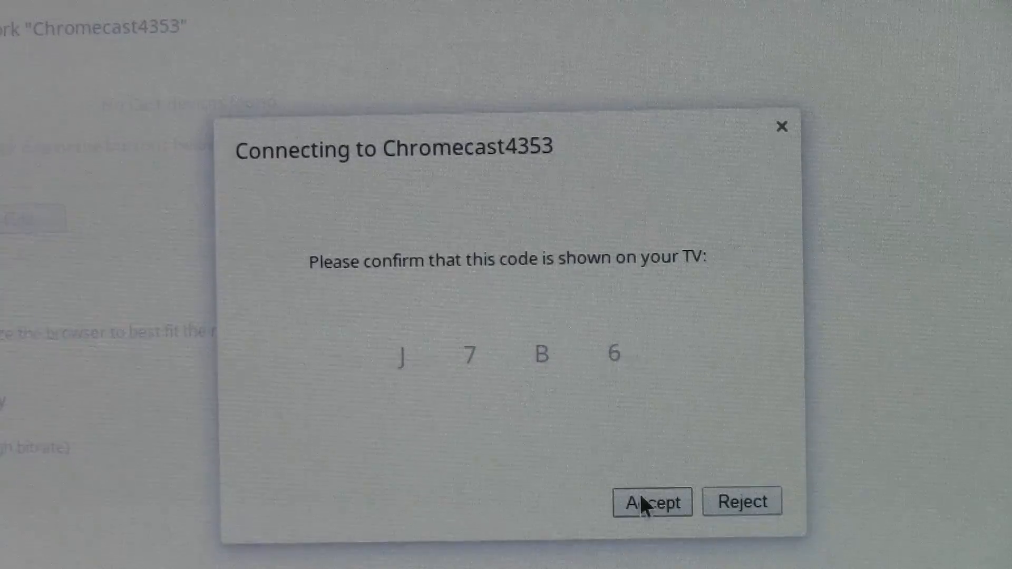
# Accept code J7B6 as matching the TV and reach the Wi-Fi network choices.
pyautogui.click(652, 502)
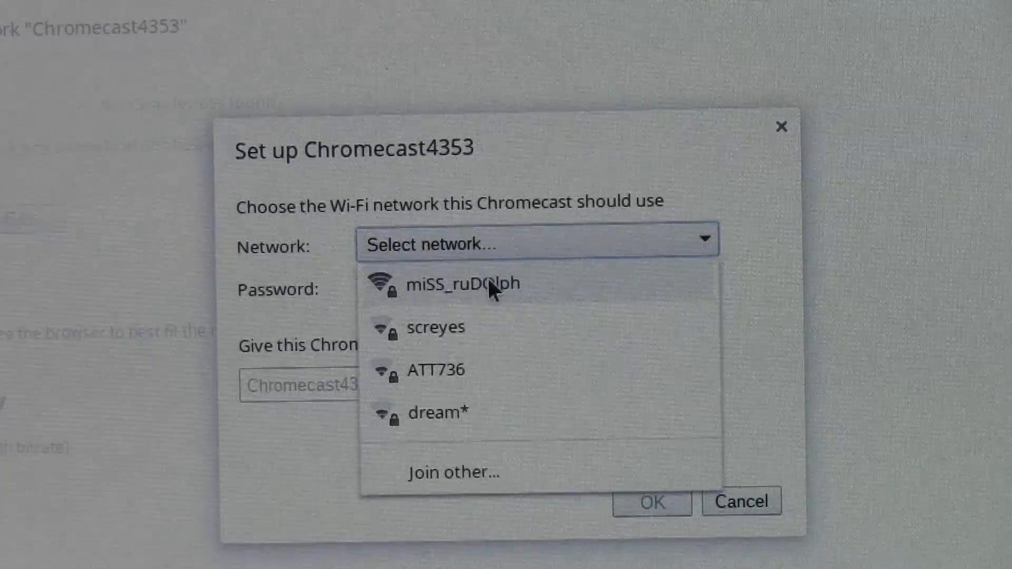
# Put Chromecast4353 on the miSS_ruDOlph network, name it 'Chromecast Buddy' and apply the settings.
pyautogui.click(458, 283)
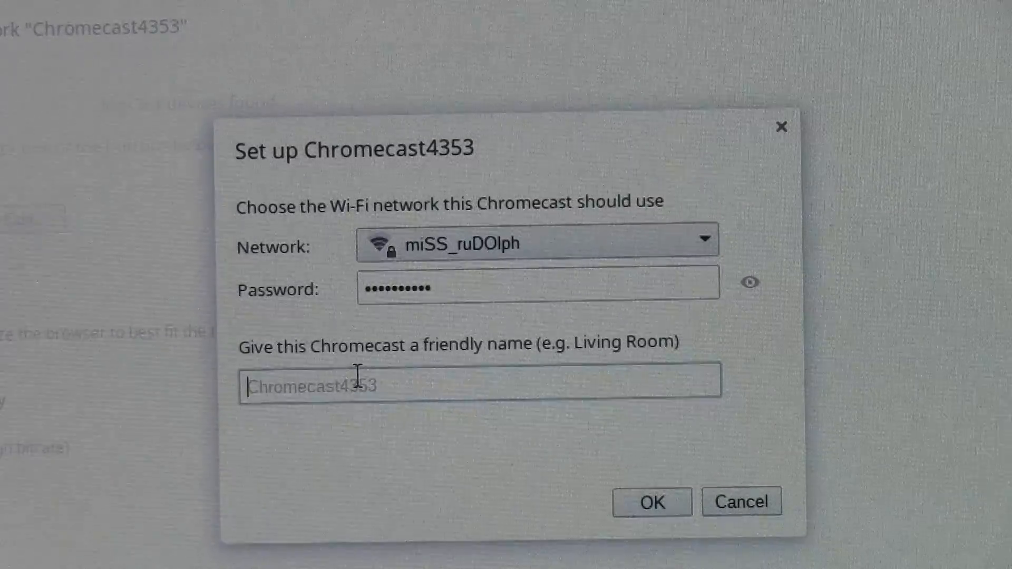
pyautogui.write('Chr')
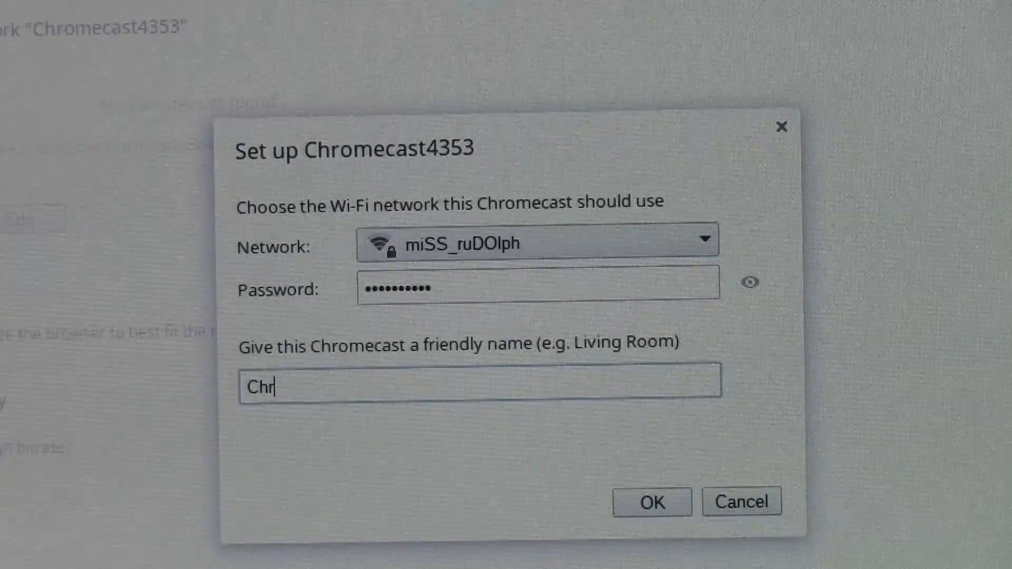
pyautogui.write('omecast')
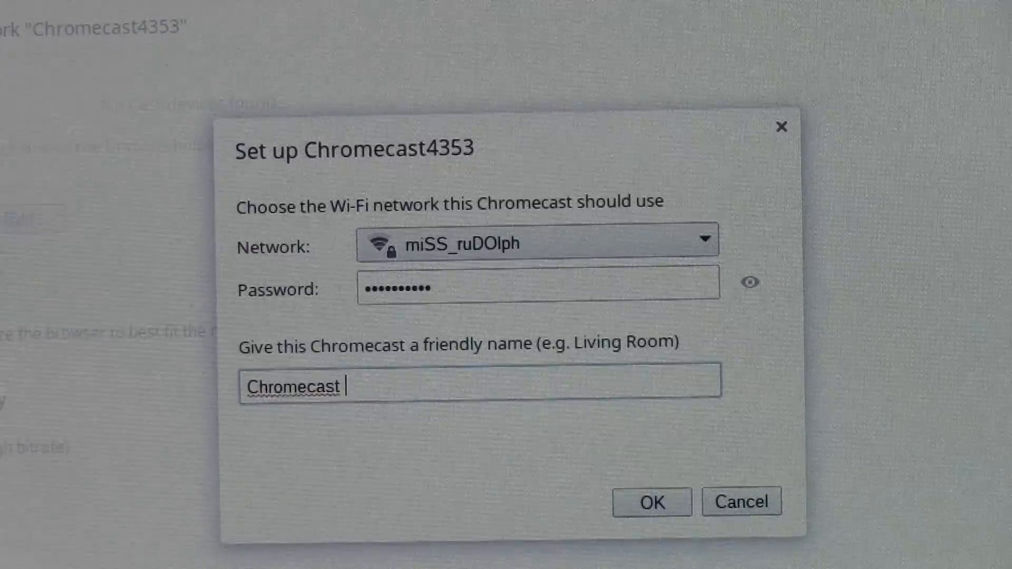
pyautogui.write('Buddy')
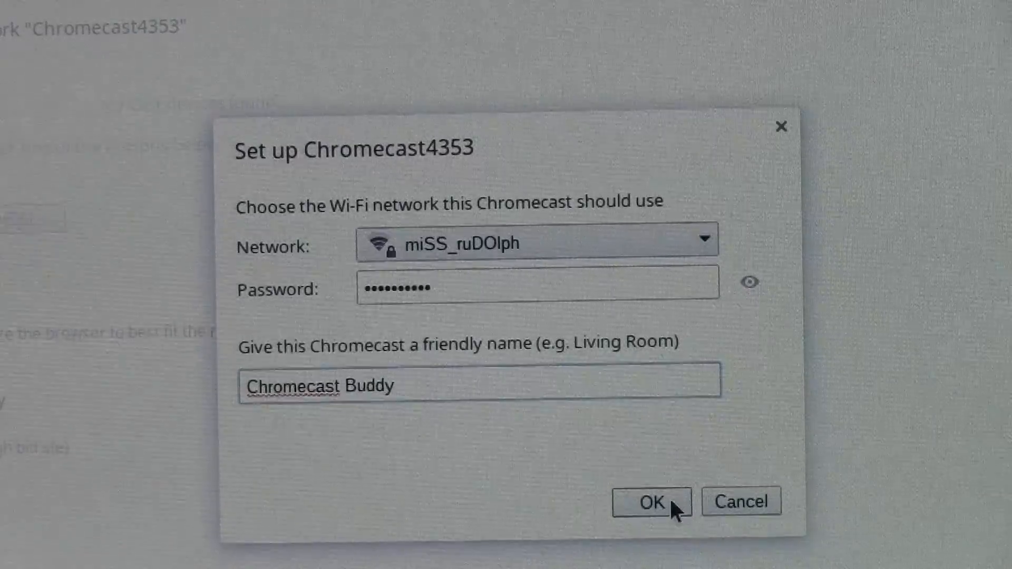
pyautogui.click(651, 502)
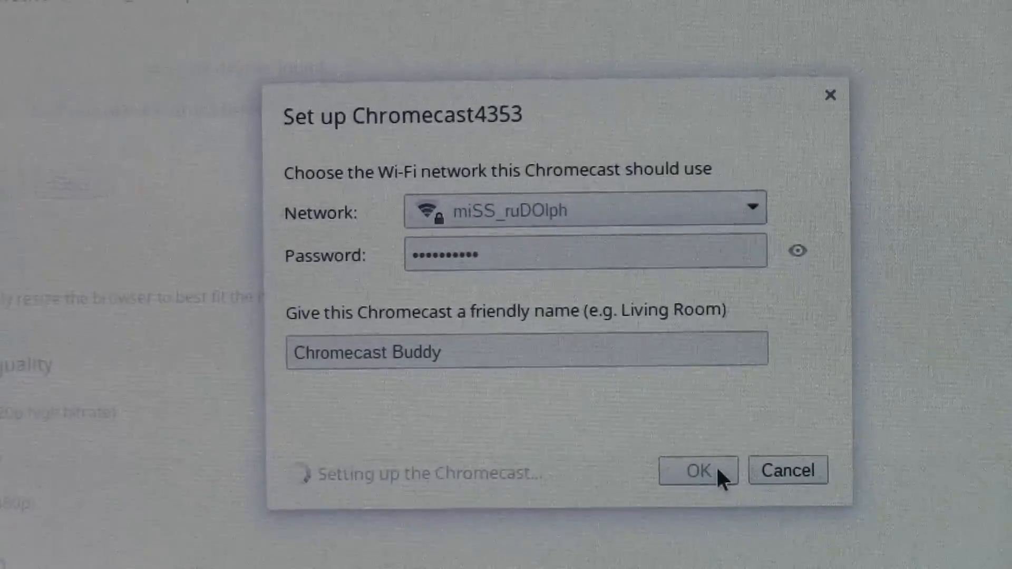
# Finish setup of Chromecast Buddy and land on the 'Learn how to cast' page.
pyautogui.click(699, 470)
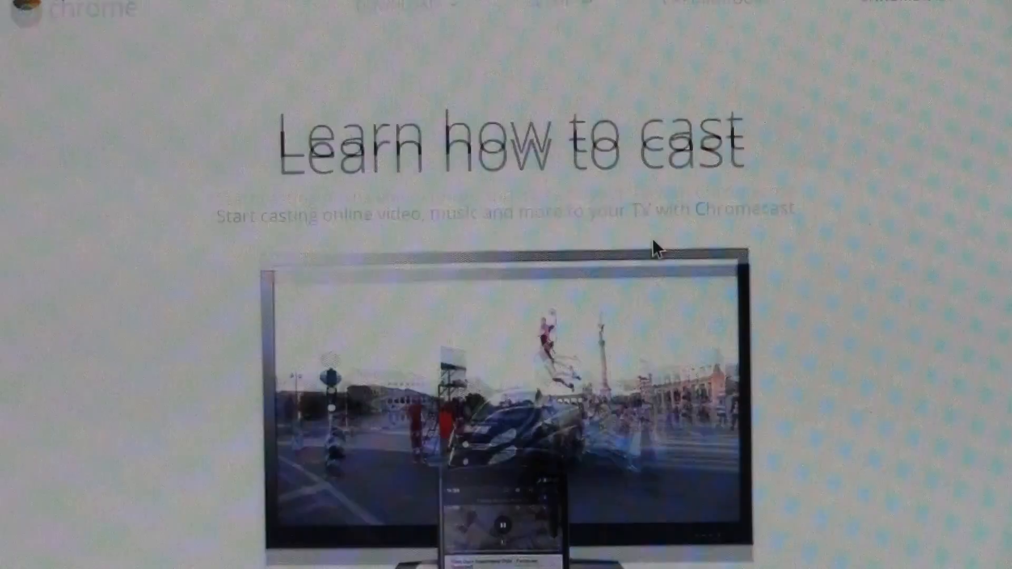
# Scroll through 'Try your first cast' down to 'Mobile apps that work with Chromecast'.
pyautogui.scroll(-3)
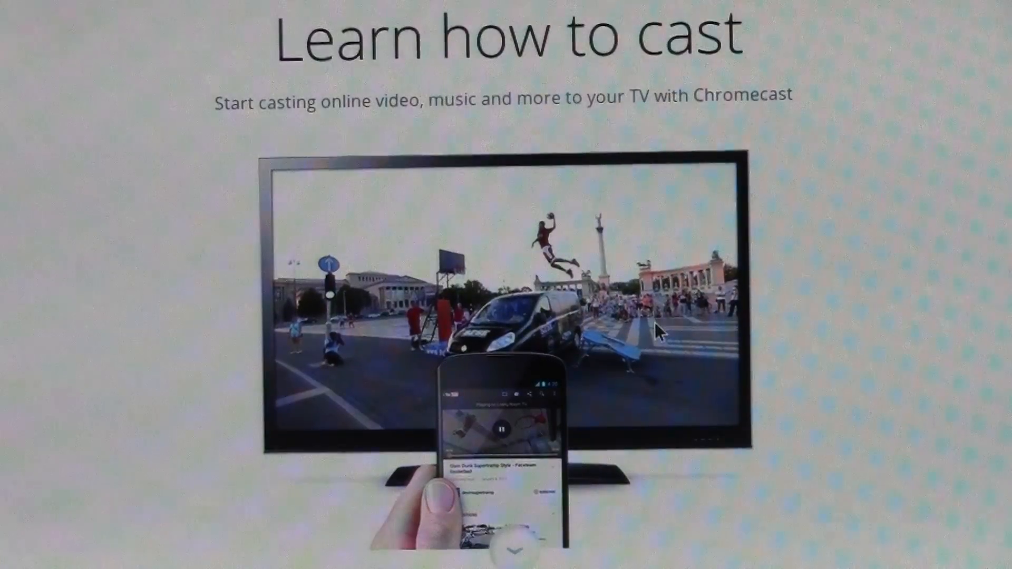
pyautogui.scroll(-3)
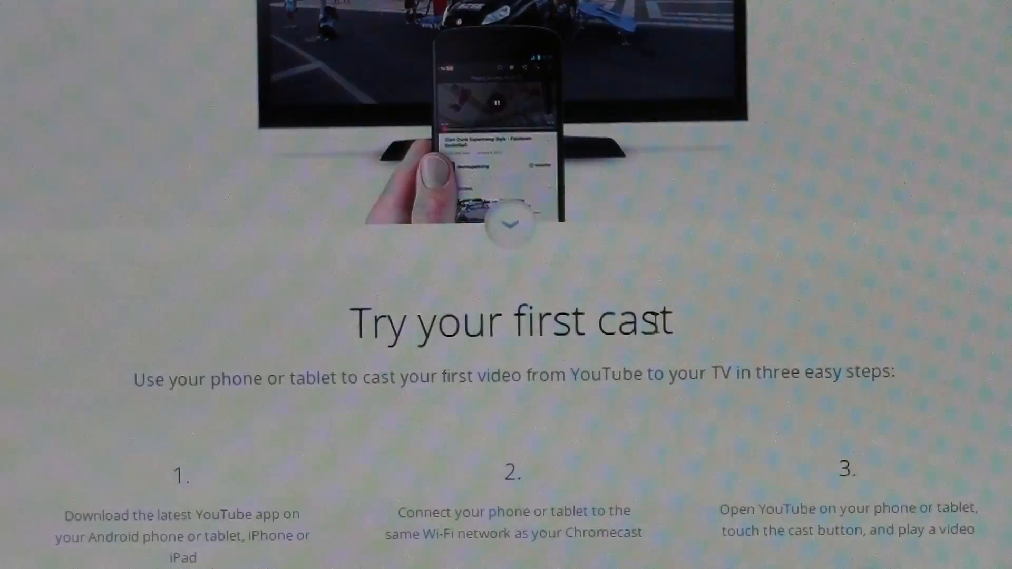
pyautogui.scroll(-3)
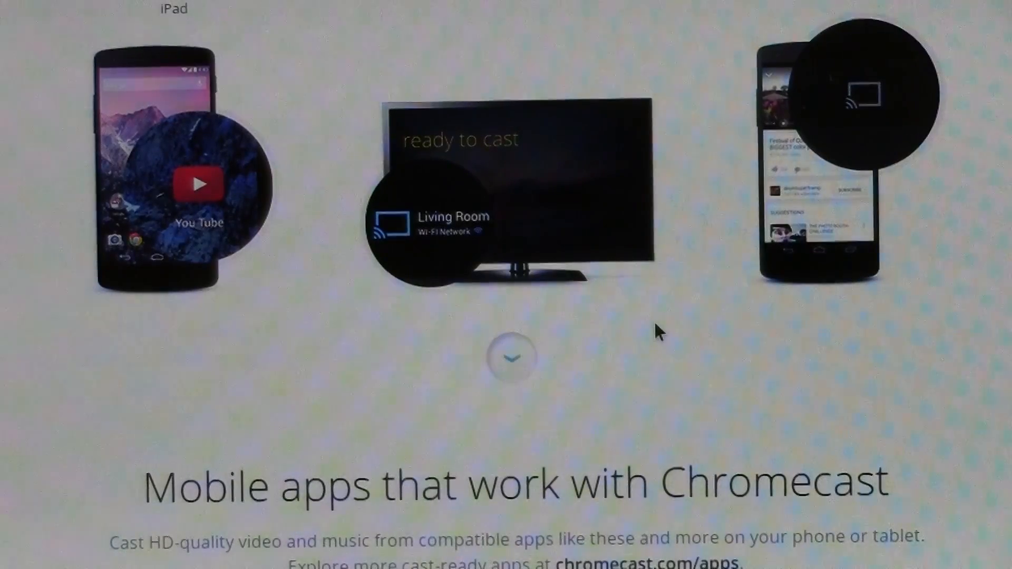
pyautogui.scroll(-3)
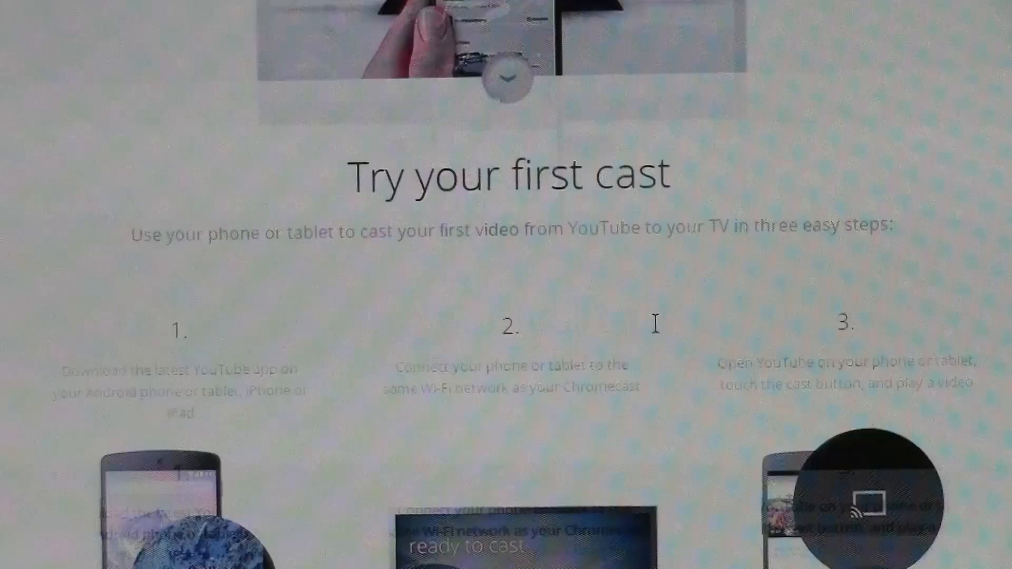
pyautogui.scroll(-3)
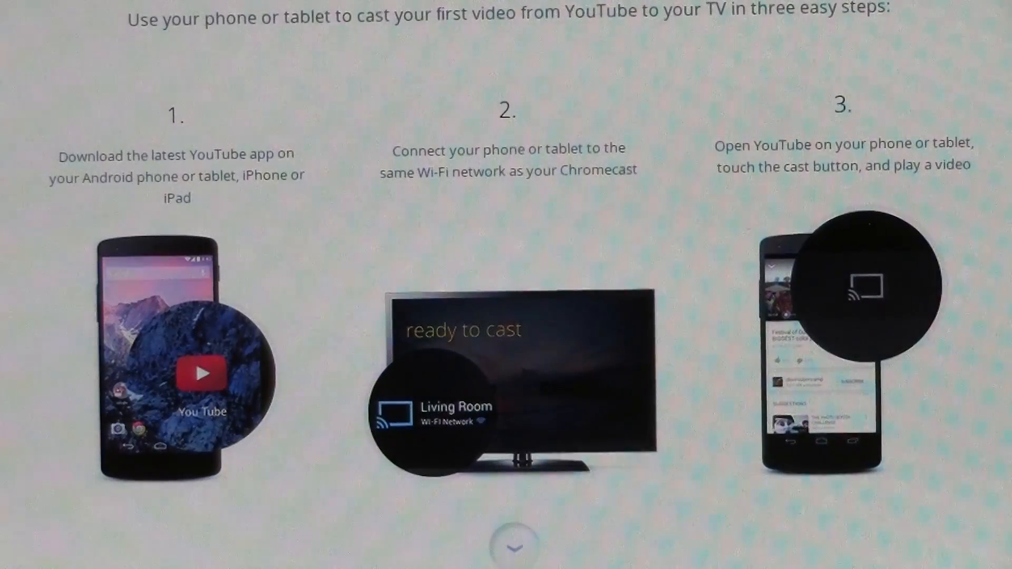
pyautogui.scroll(-3)
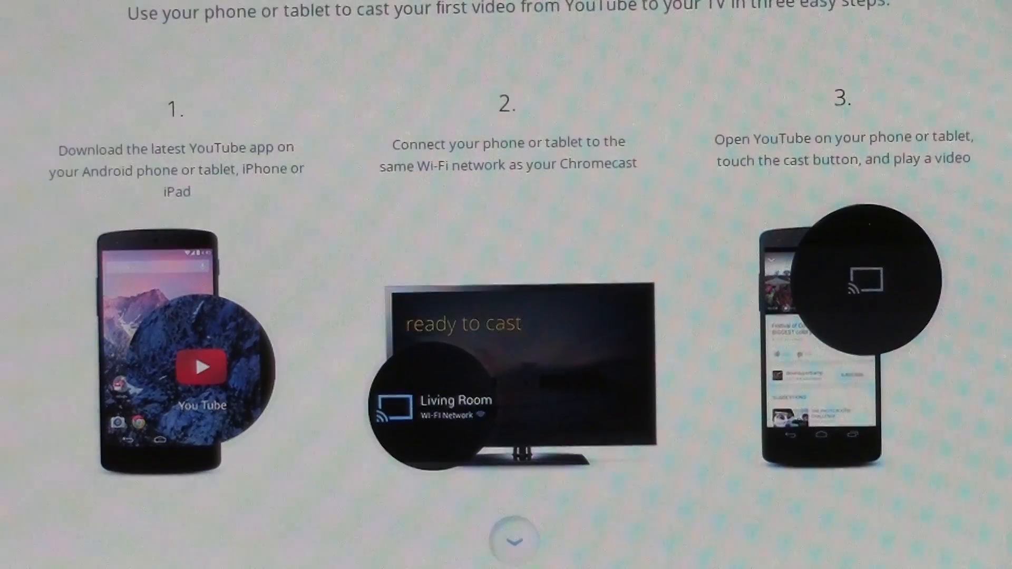
pyautogui.scroll(-3)
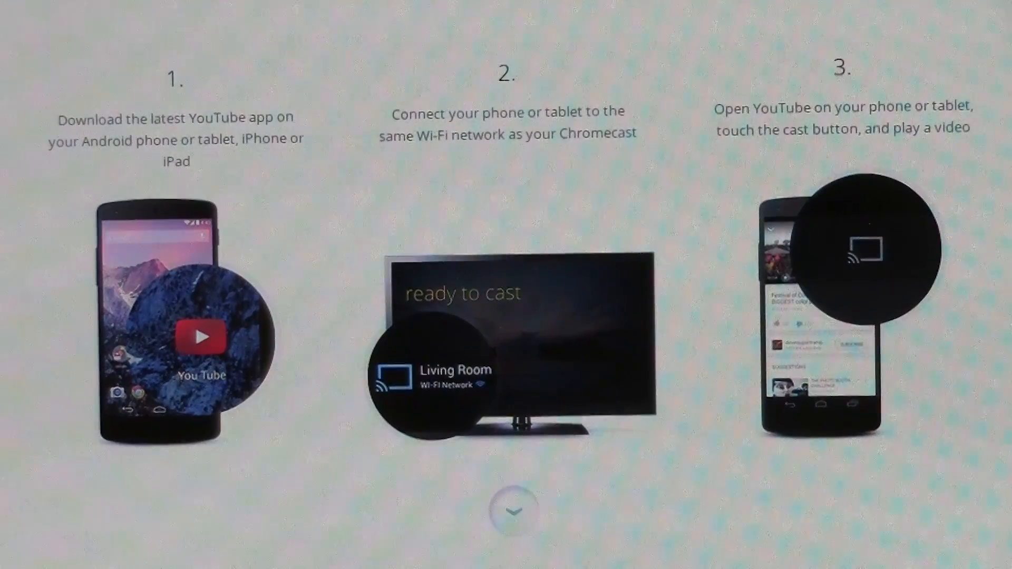
pyautogui.scroll(-3)
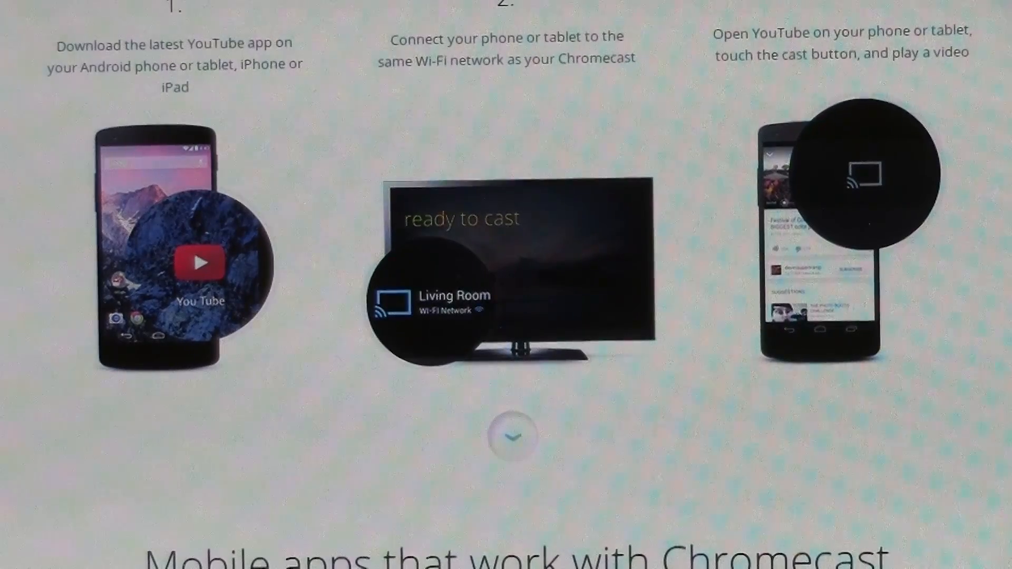
pyautogui.scroll(-3)
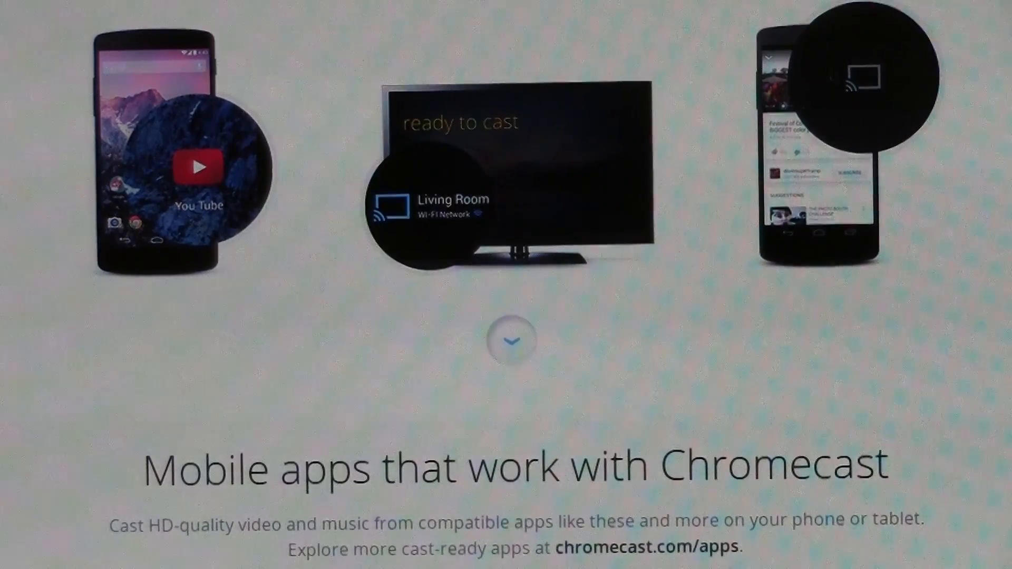
pyautogui.scroll(-3)
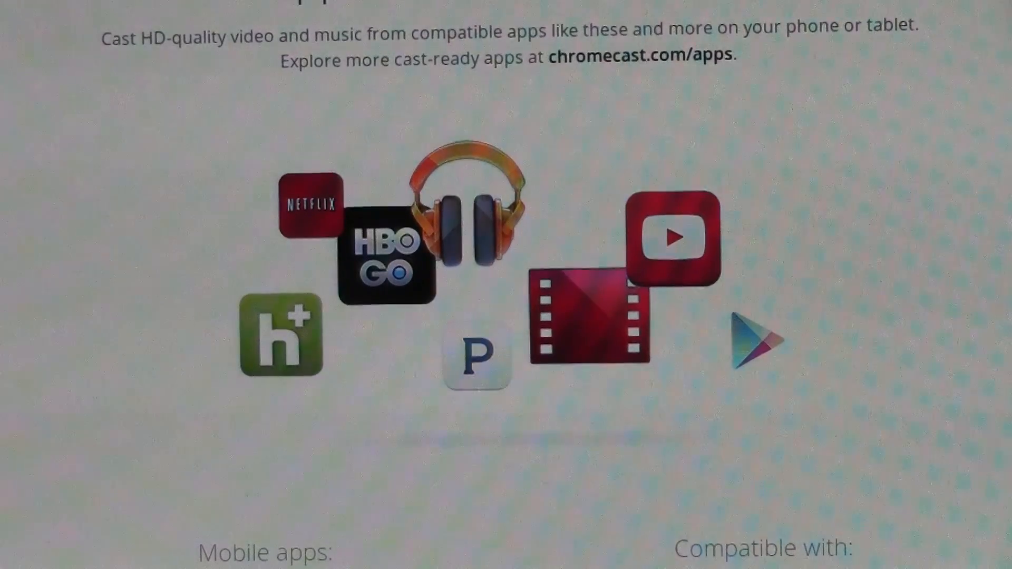
# Scroll through 'Cast from a laptop' and 'Learn more' videos, then back toward the top of the page.
pyautogui.scroll(-3)
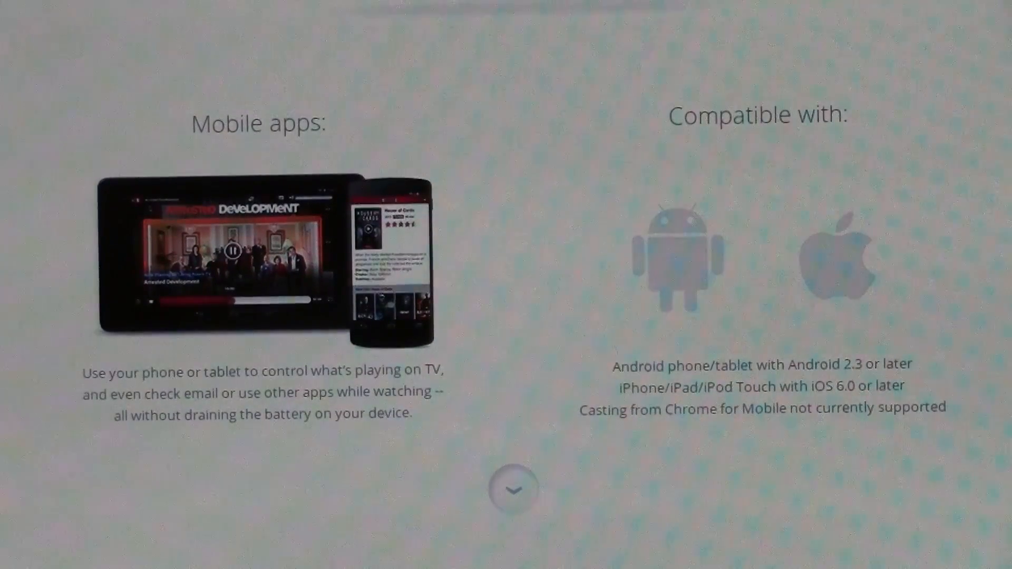
pyautogui.scroll(-3)
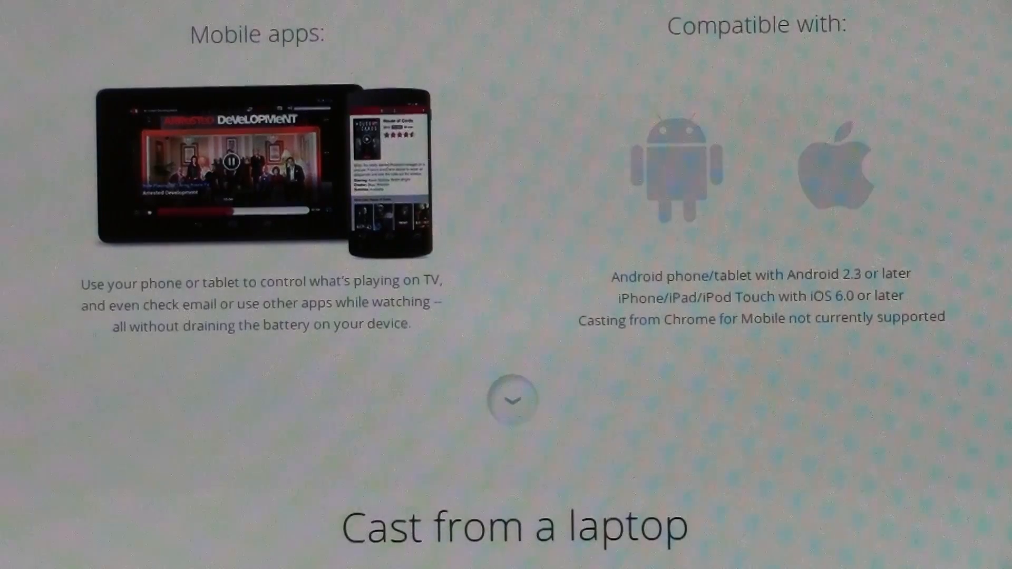
pyautogui.scroll(-3)
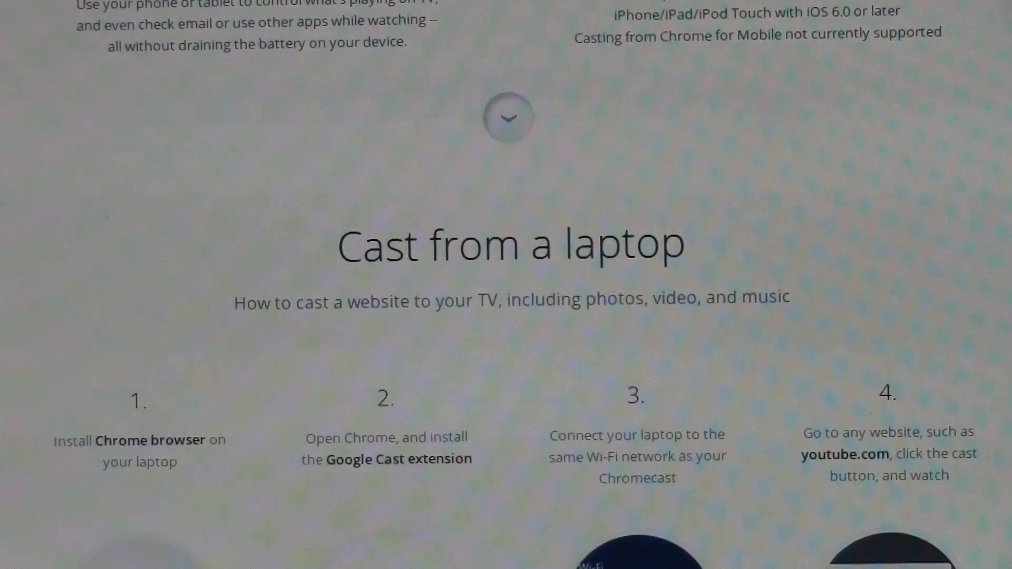
pyautogui.scroll(-3)
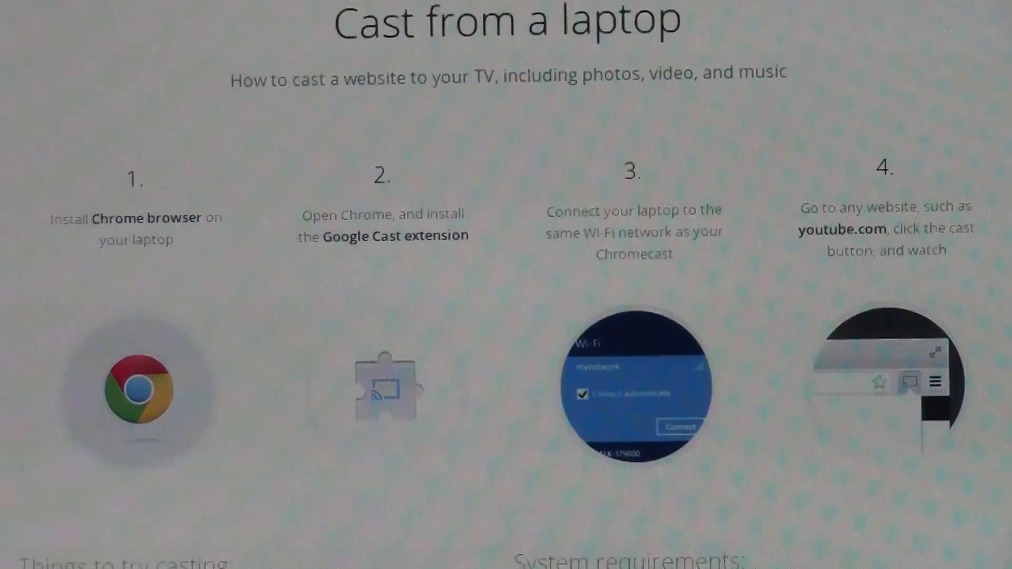
pyautogui.scroll(-3)
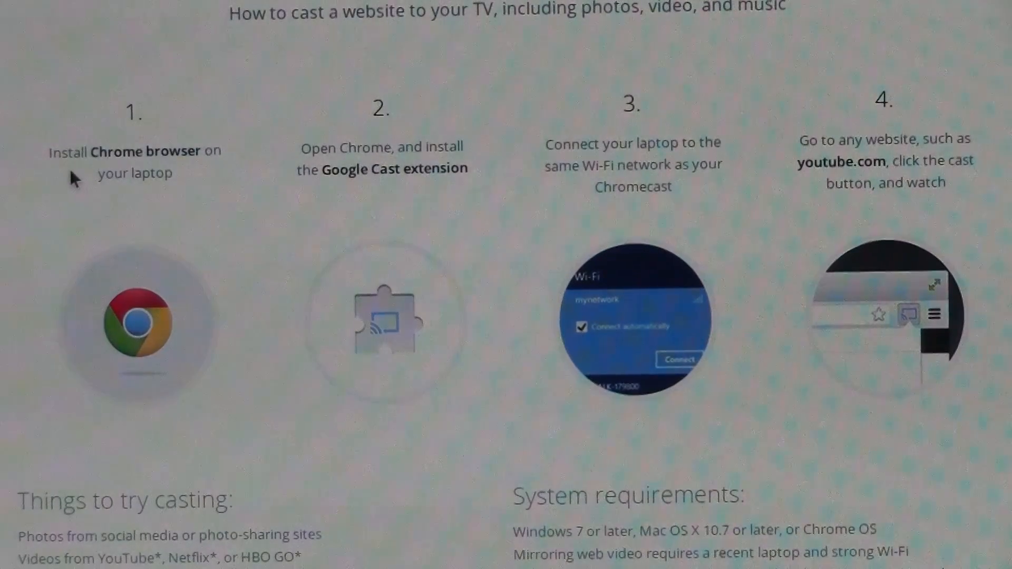
pyautogui.moveTo(167, 141)
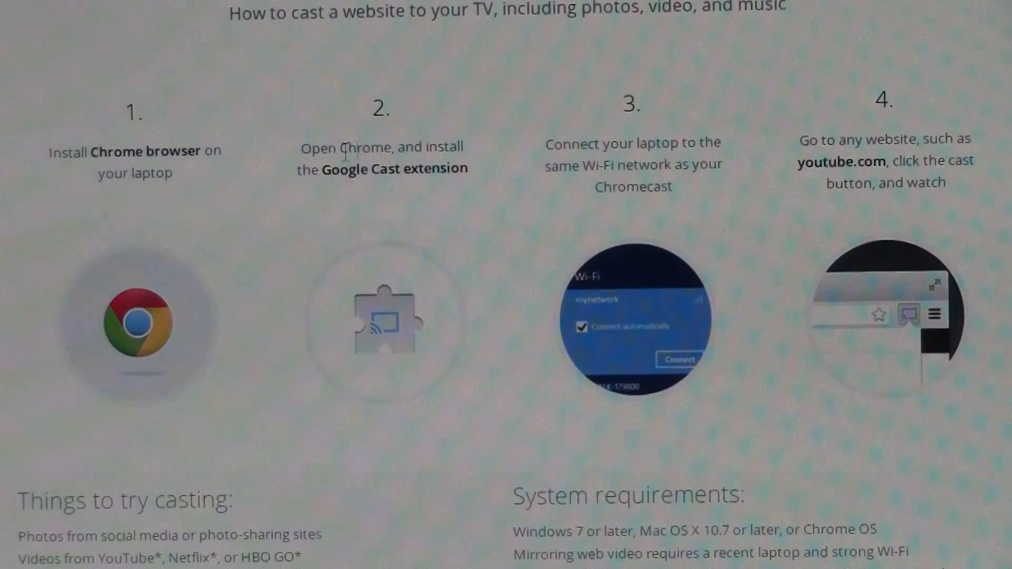
pyautogui.moveTo(517, 200)
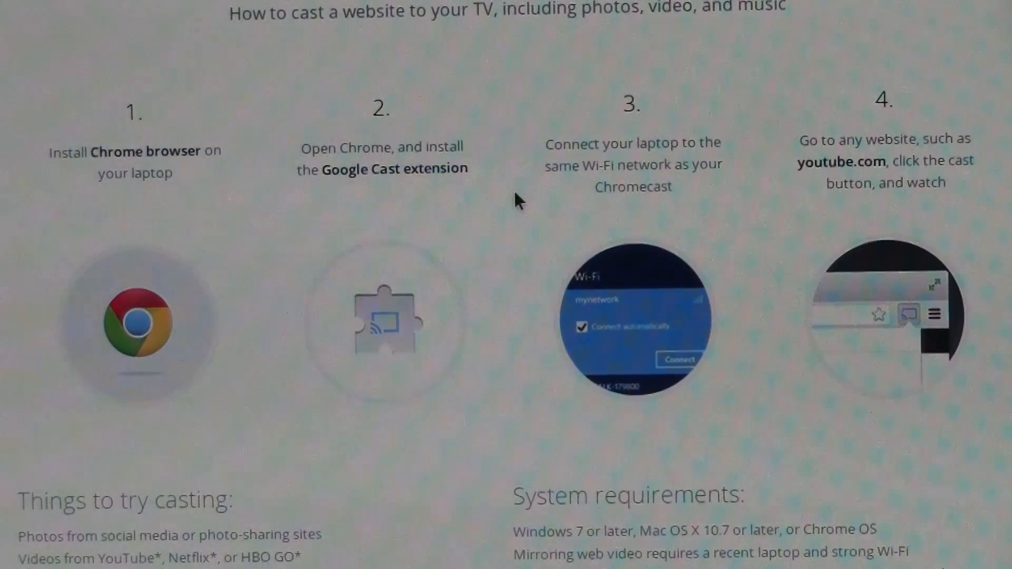
pyautogui.moveTo(426, 472)
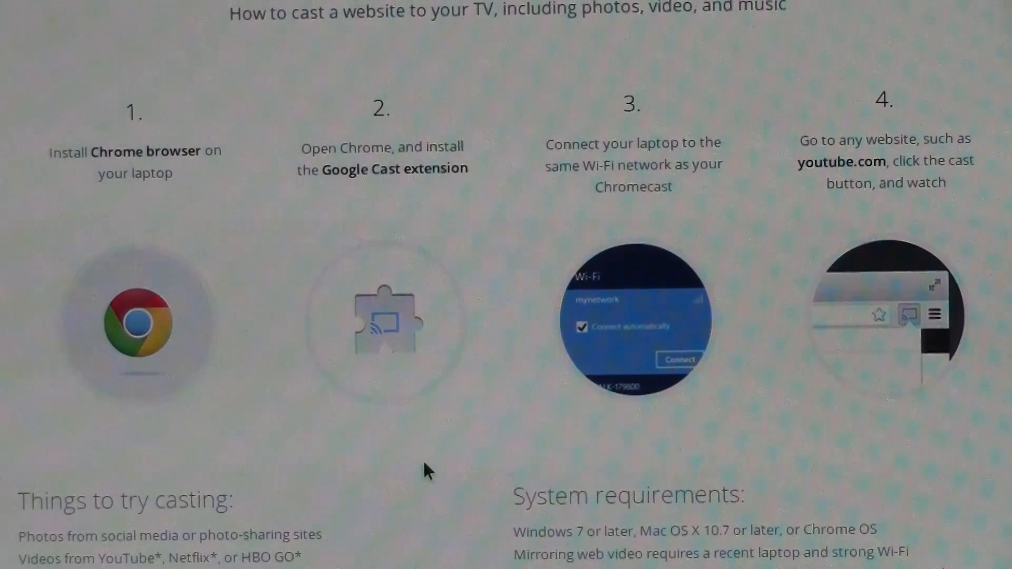
pyautogui.moveTo(706, 201)
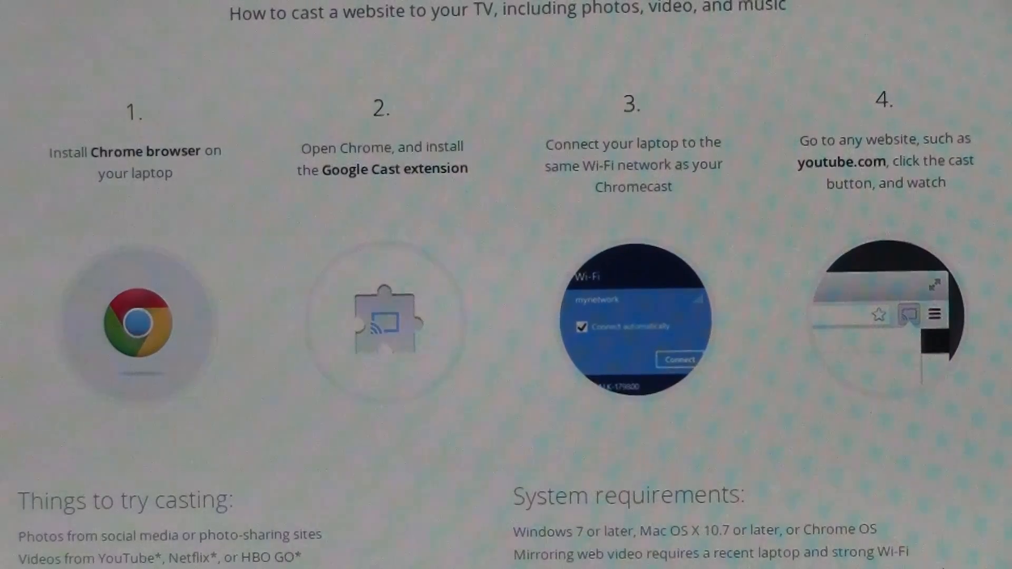
pyautogui.scroll(-3)
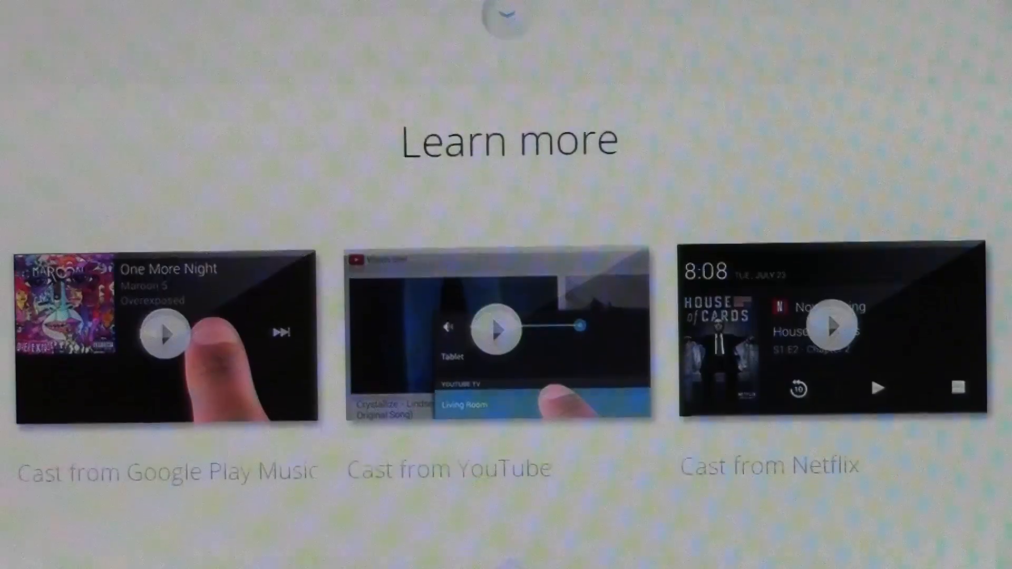
pyautogui.scroll(-3)
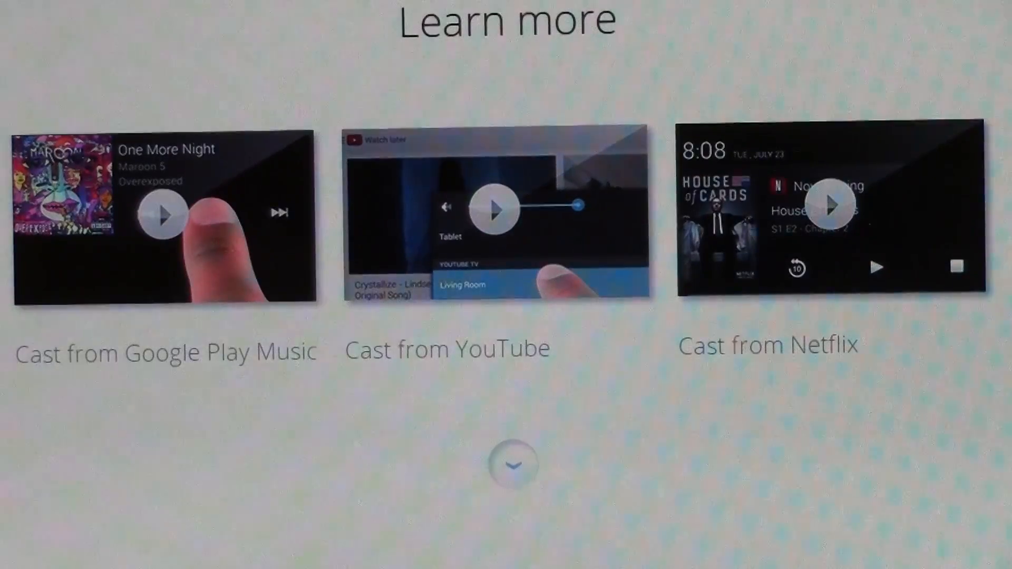
pyautogui.scroll(-3)
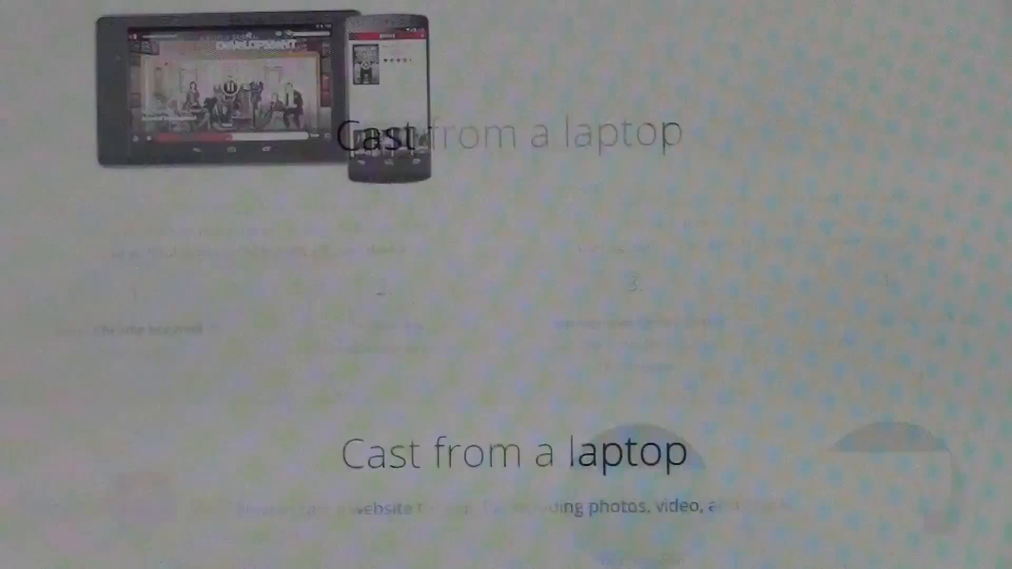
pyautogui.scroll(3)
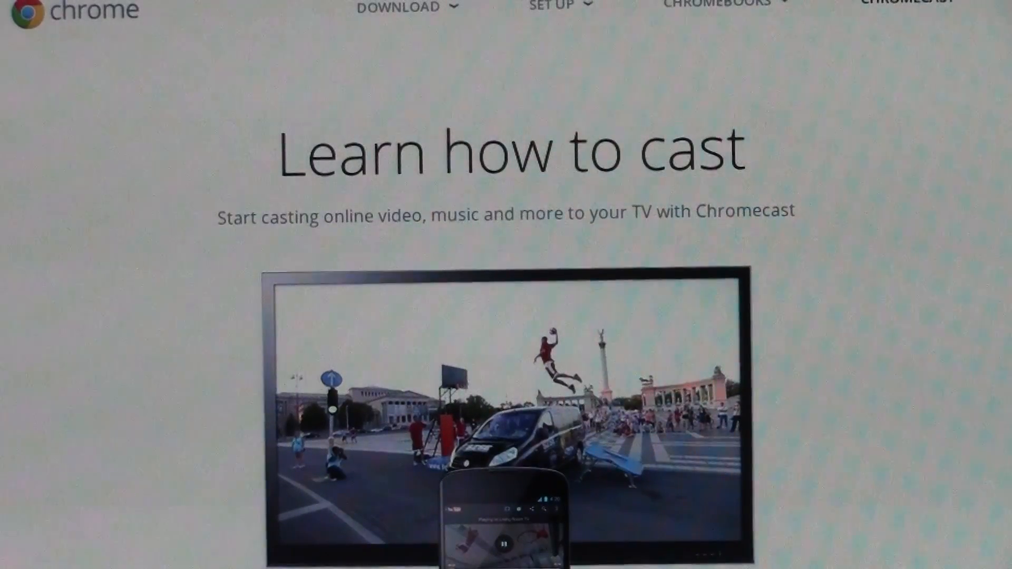